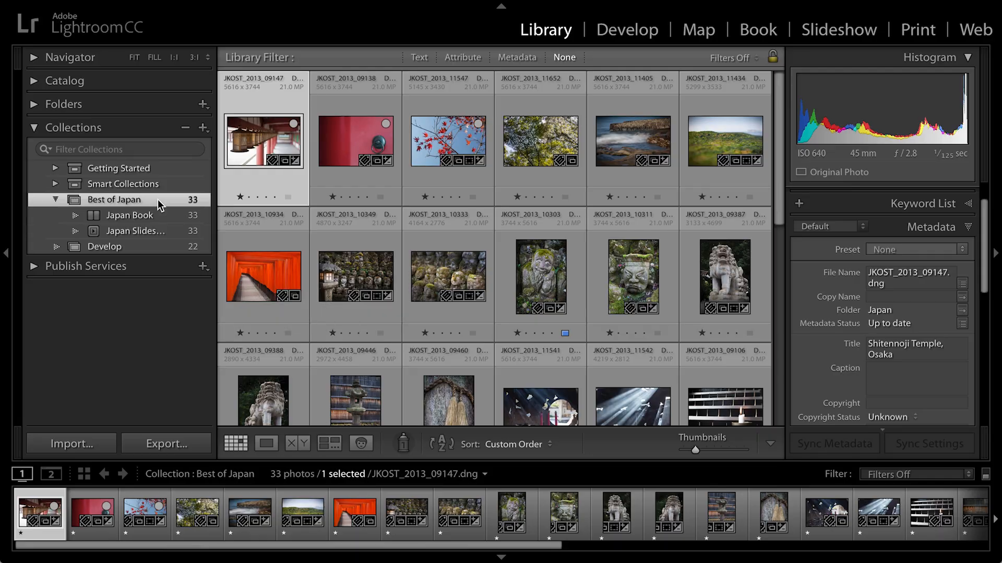
mouse_move(157, 202)
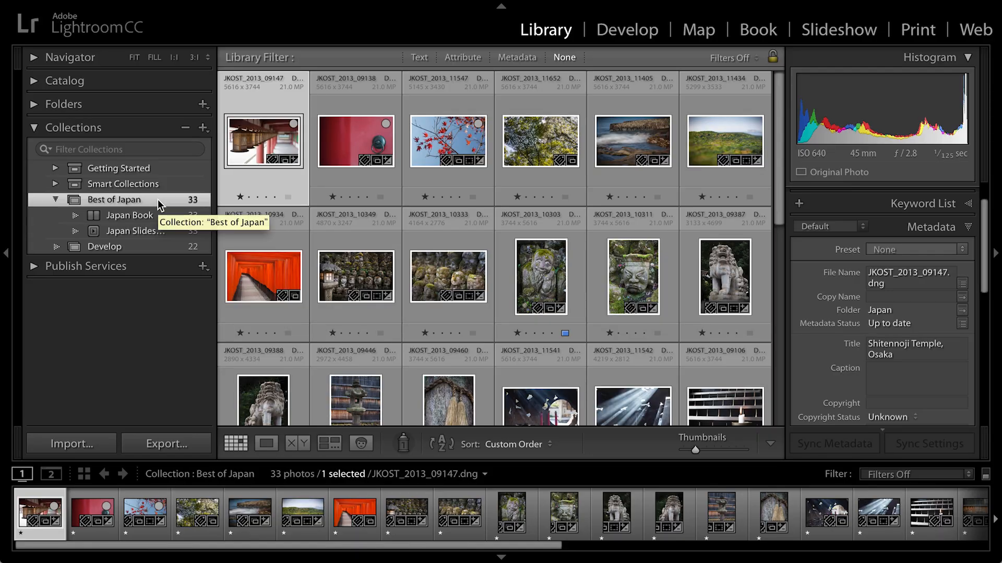
Switch to the Print module with the Best of Japan collection loaded
left_click(918, 29)
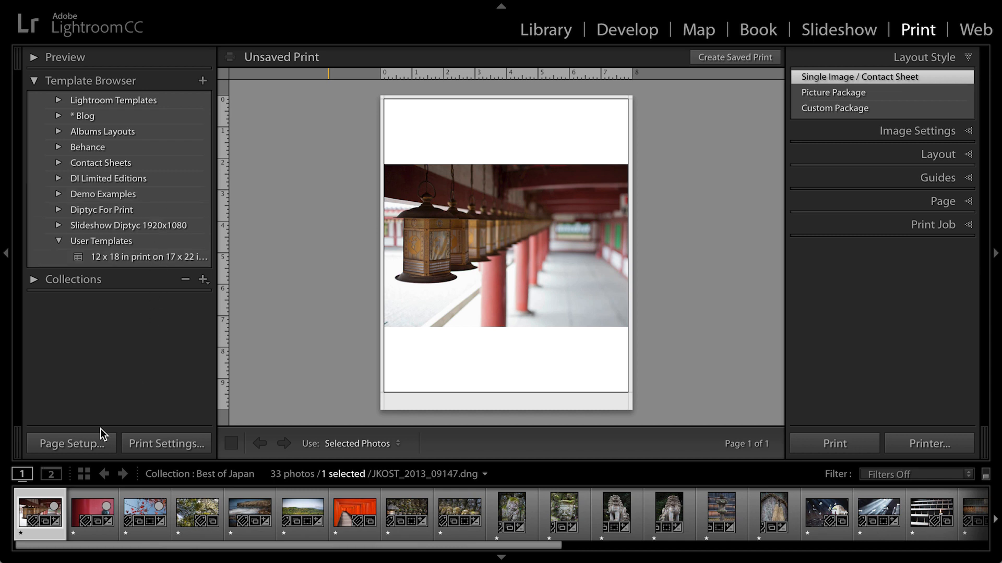
left_click(71, 444)
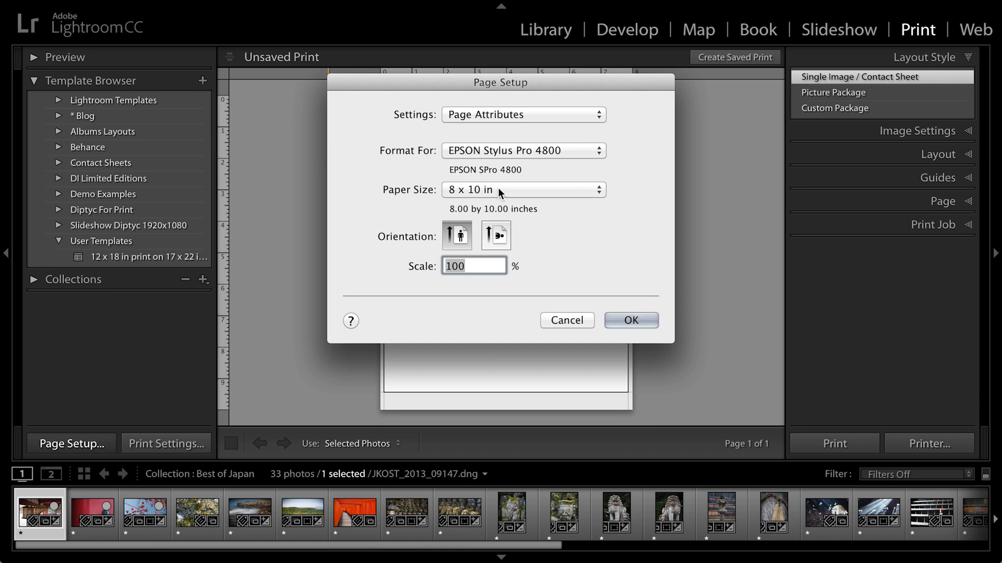
mouse_move(565, 234)
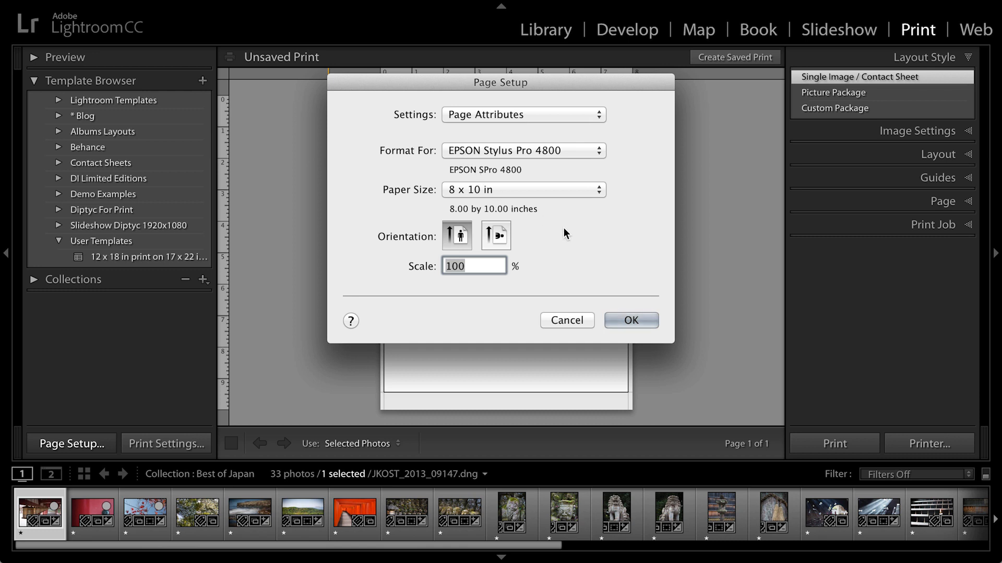
left_click(630, 320)
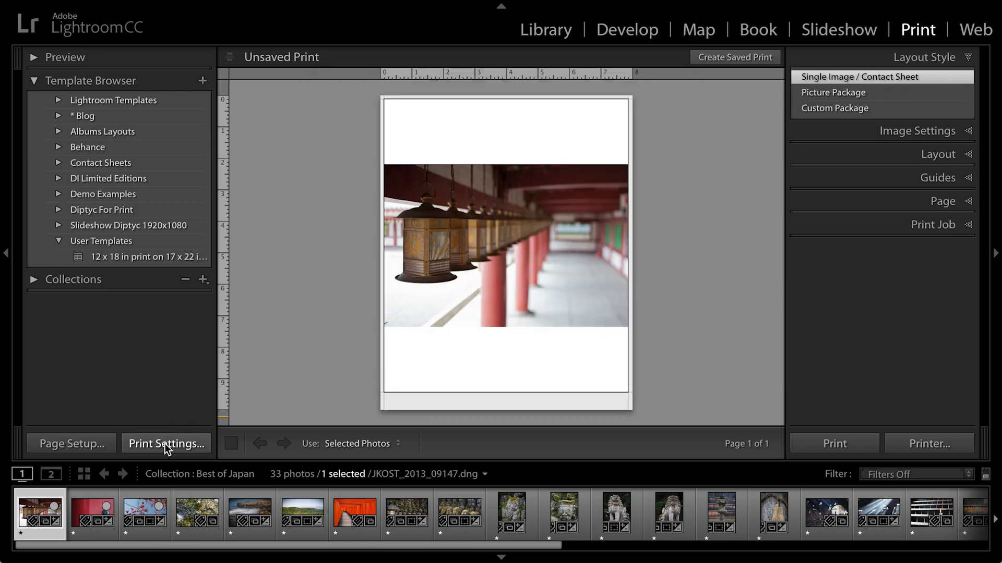
Save print settings with Paper Tray feed, Enhanced Matte Paper, Fine 720dpi and High Speed
left_click(166, 443)
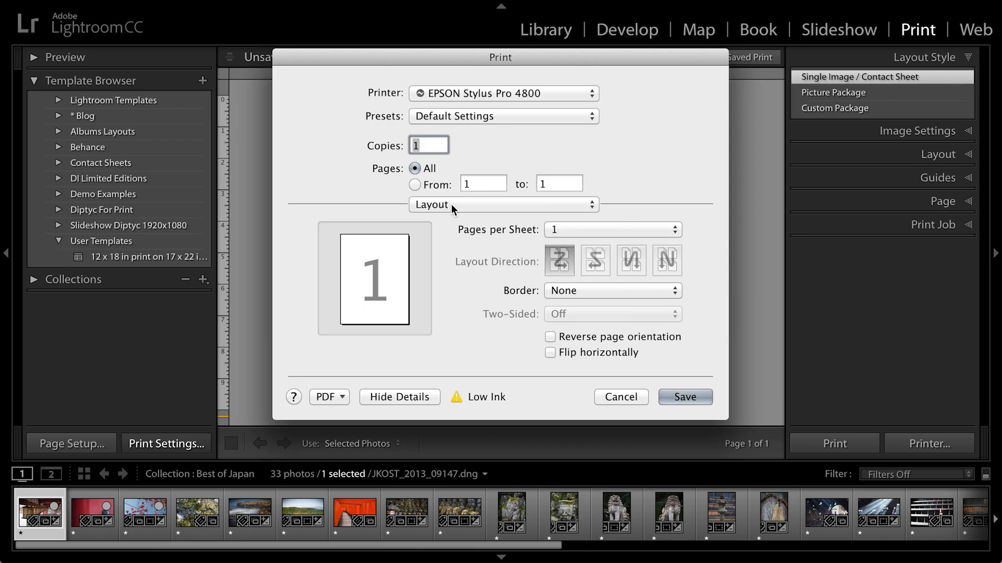
left_click(499, 205)
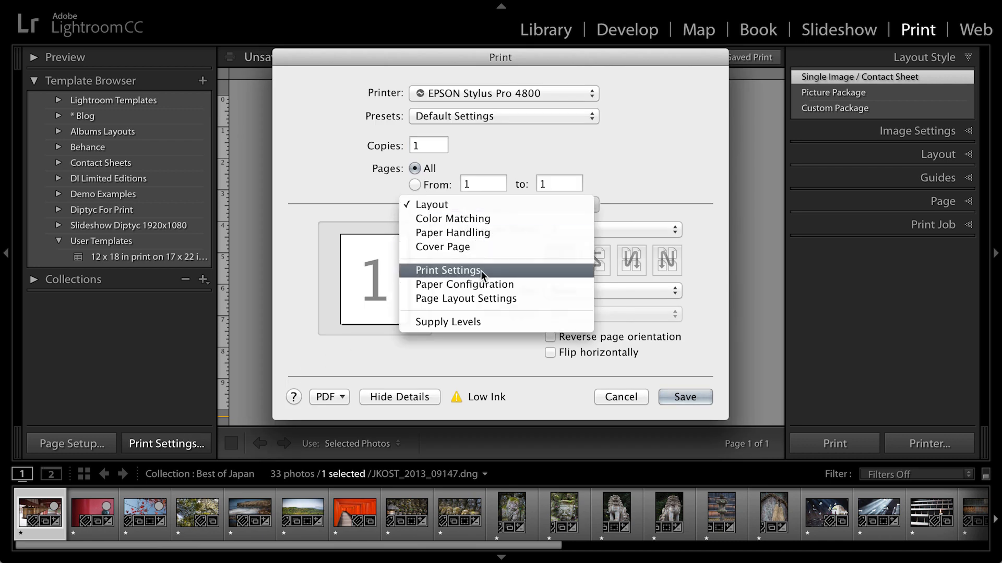
left_click(447, 270)
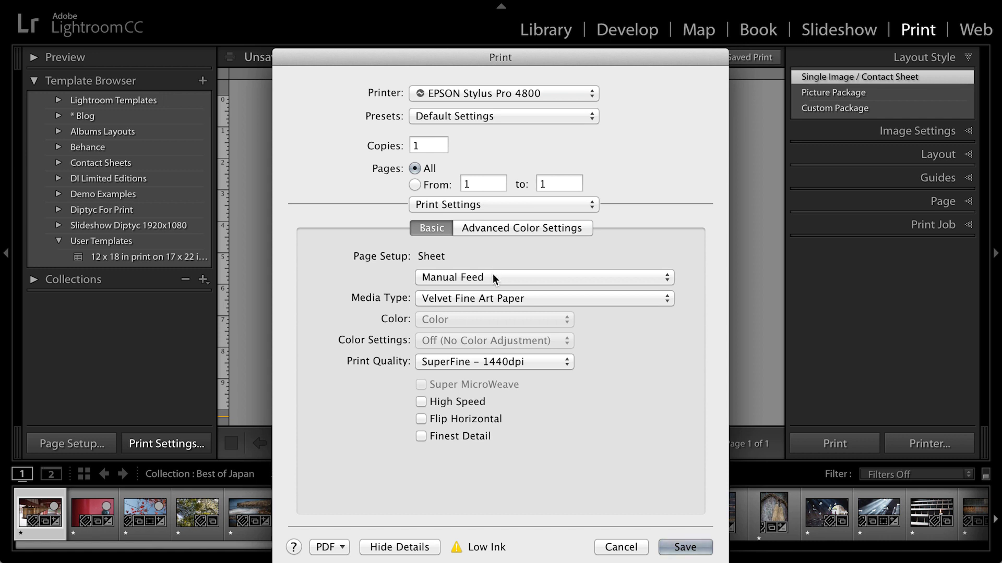
left_click(541, 278)
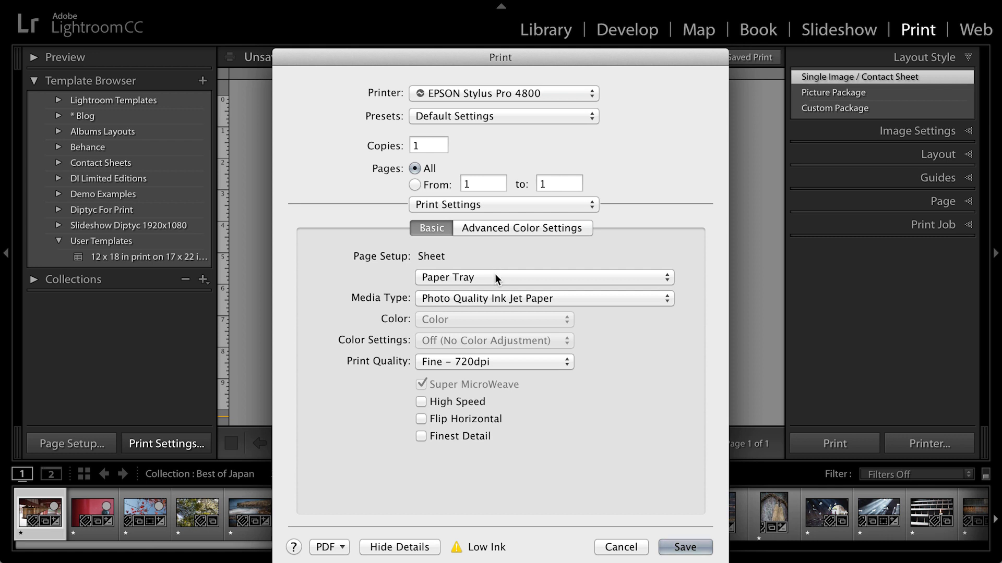
left_click(543, 298)
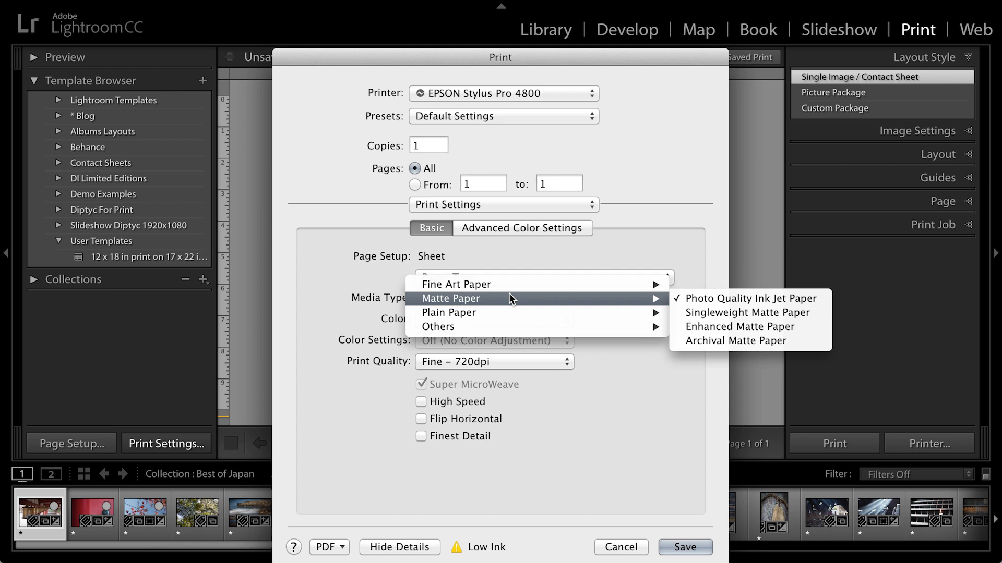
left_click(749, 298)
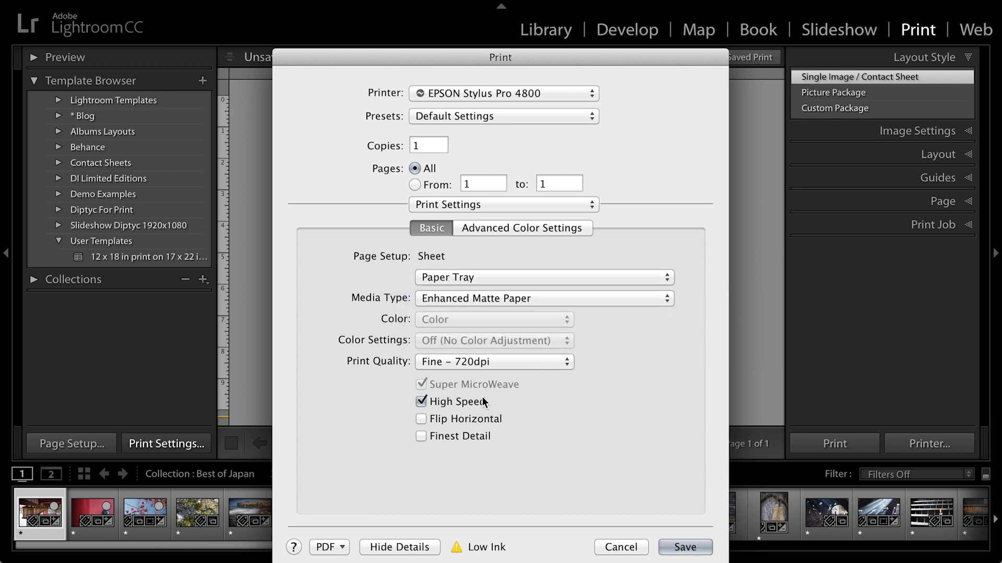
mouse_move(448, 366)
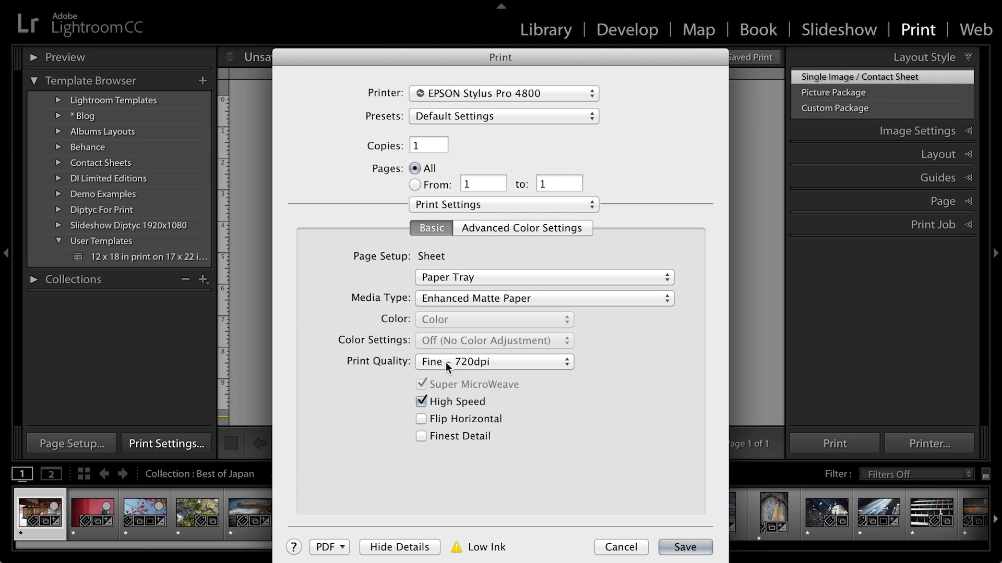
mouse_move(492, 366)
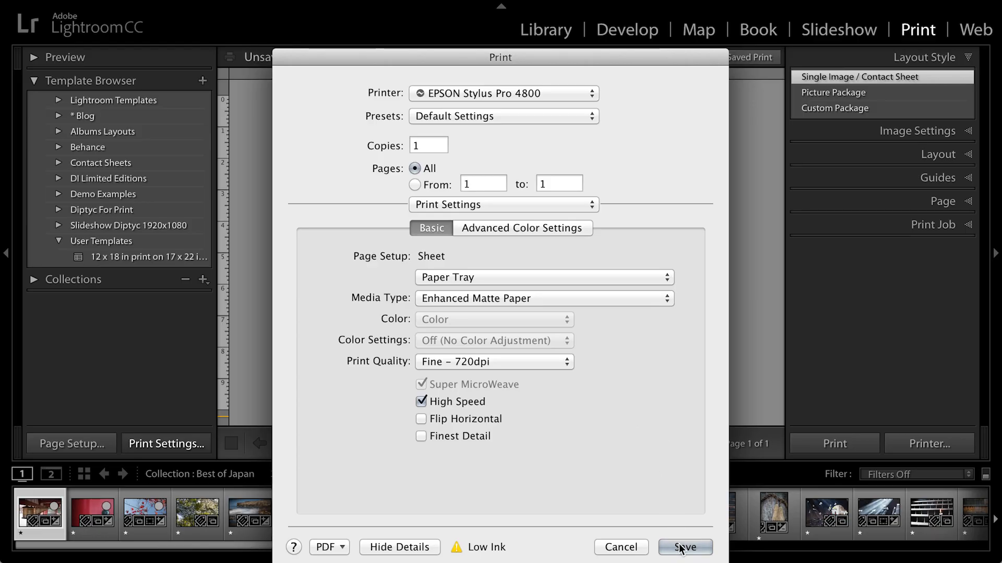
left_click(683, 547)
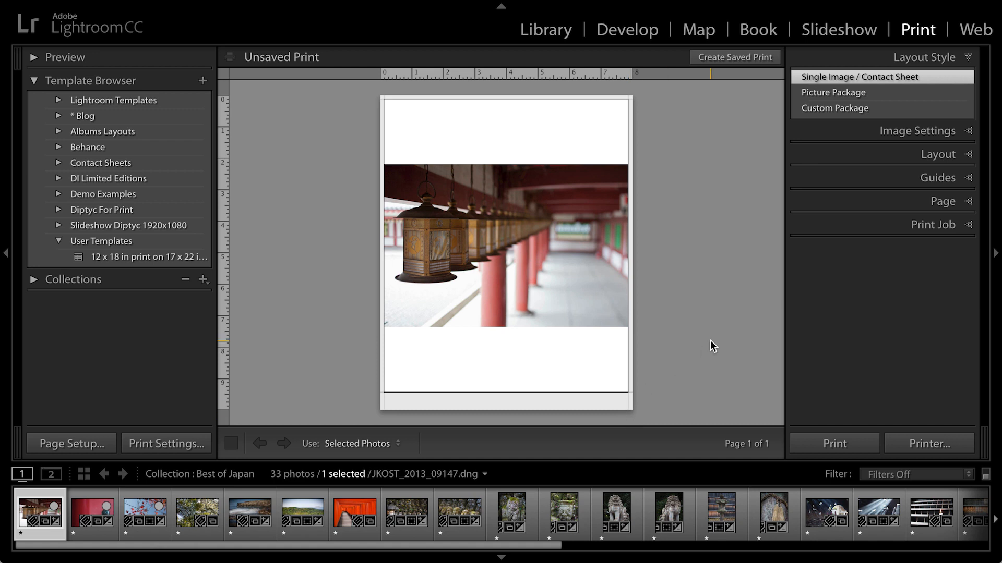
mouse_move(727, 187)
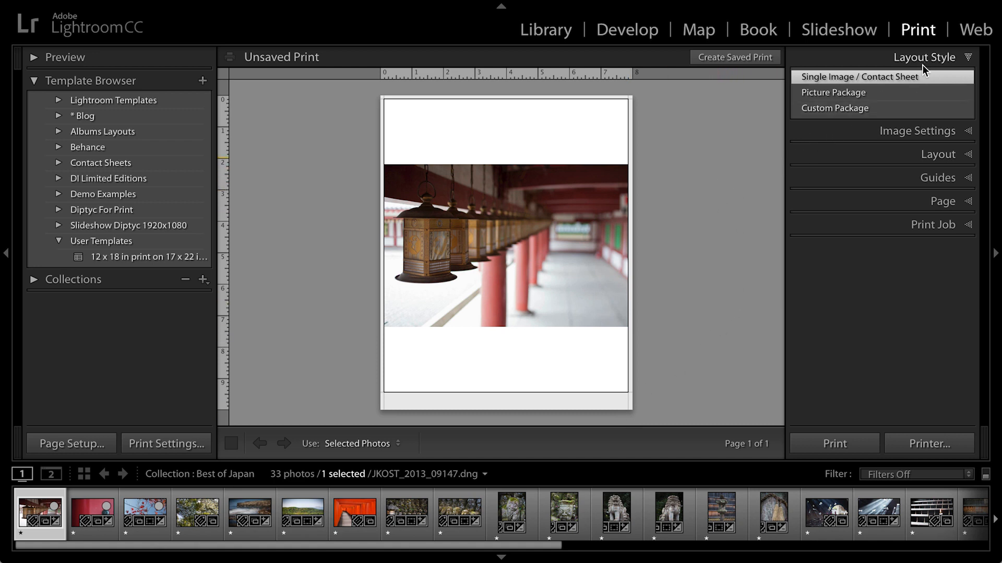
mouse_move(863, 84)
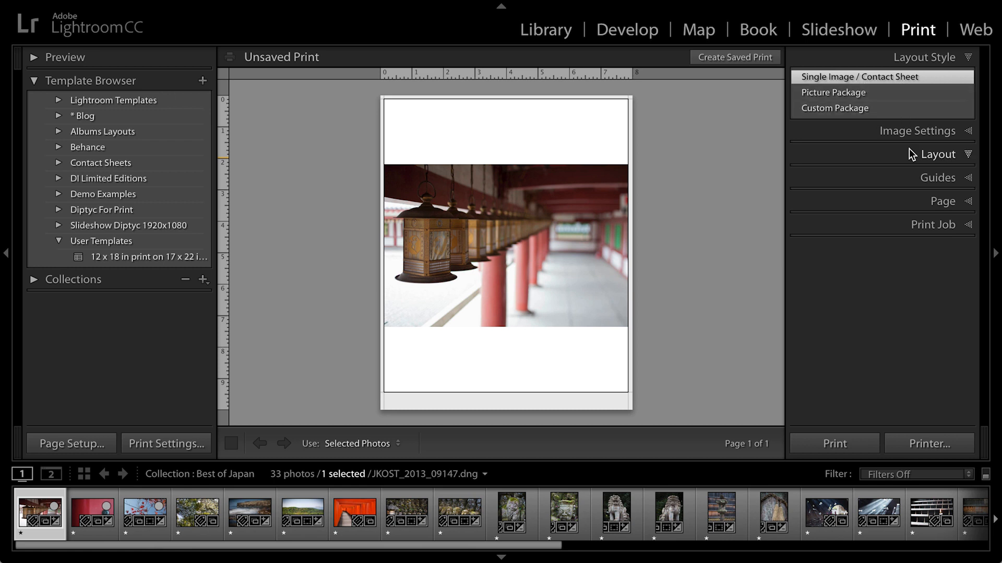
Expand the Layout panel to reach the page grid and margin settings
left_click(938, 155)
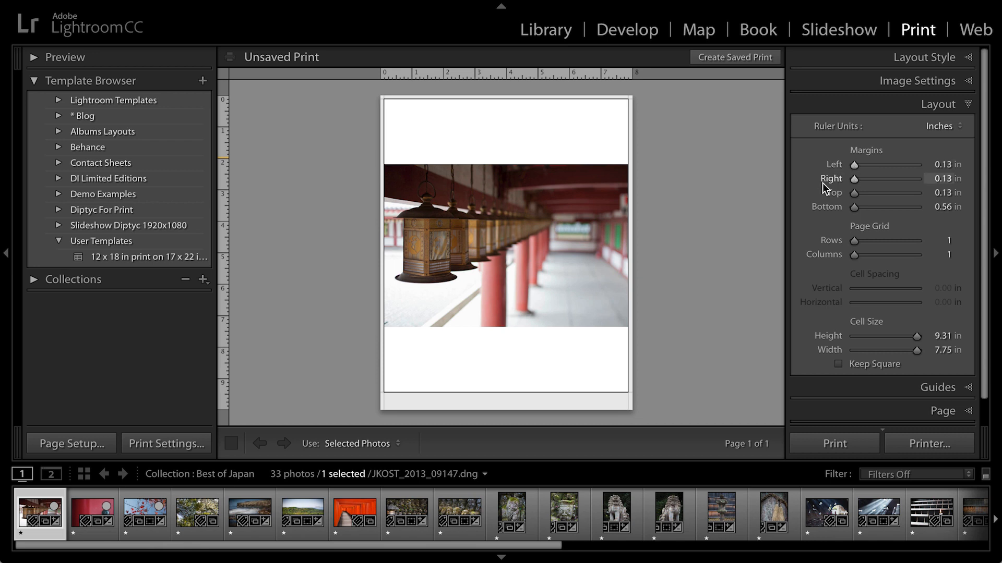
mouse_move(847, 226)
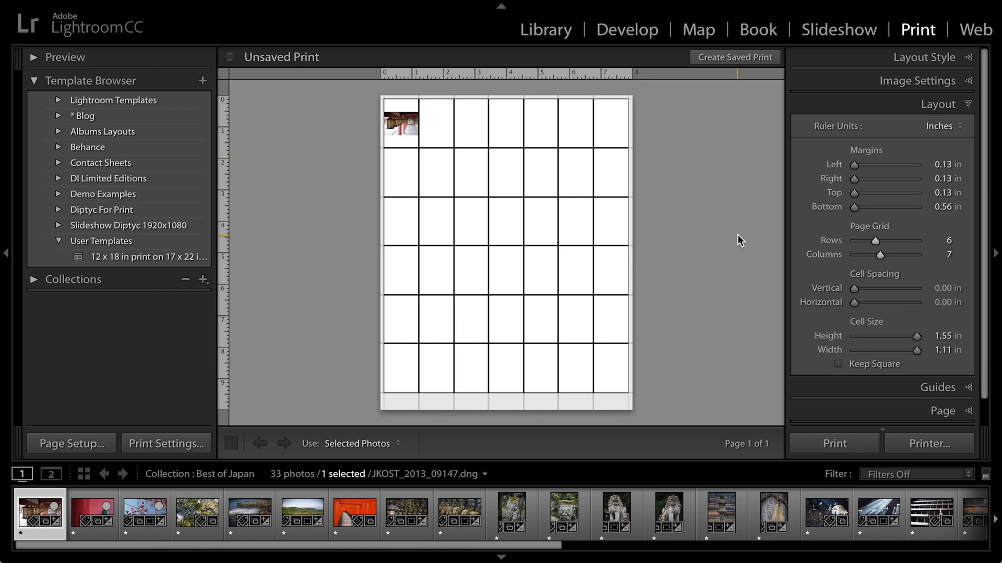
Select all 33 photos, set the grid to 4 rows by 4 columns, and page through the three sheets
key("ctrl+a")
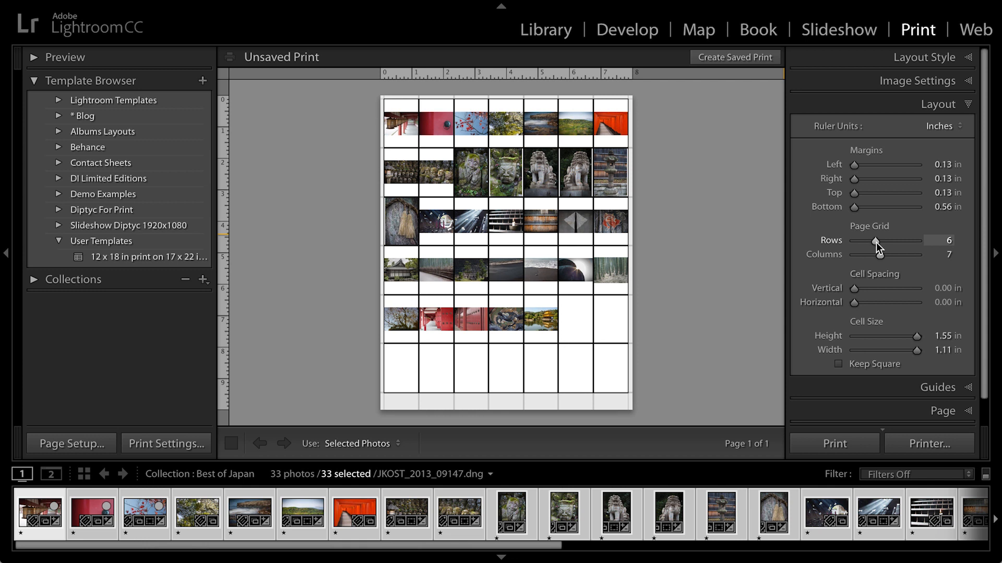
left_click_drag(876, 244, 867, 244)
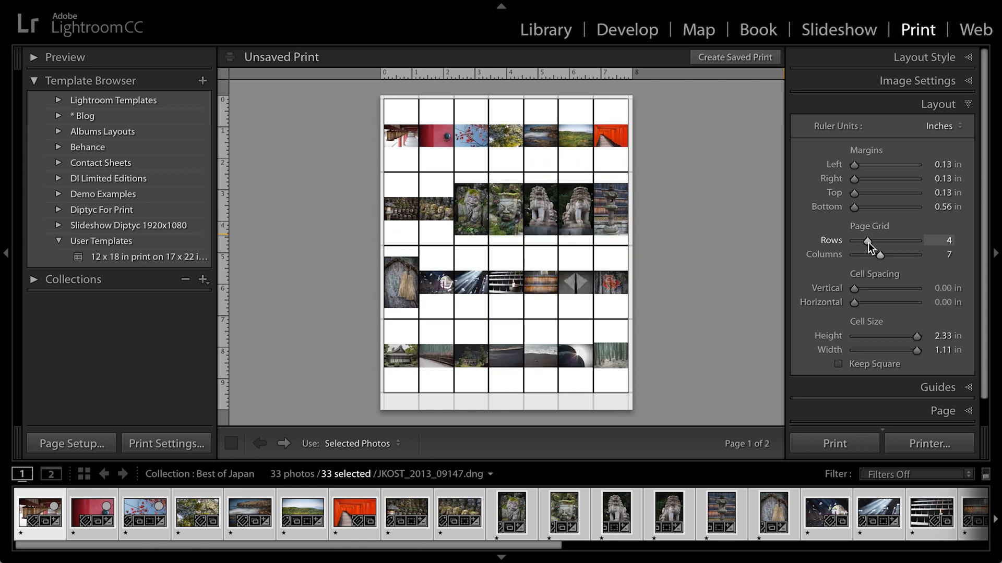
left_click_drag(887, 254, 872, 254)
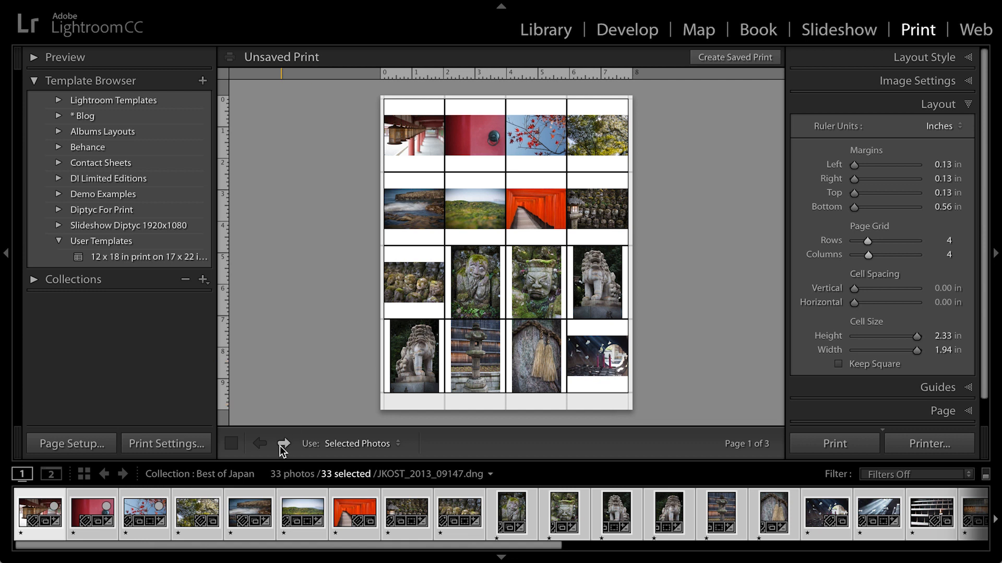
left_click(284, 445)
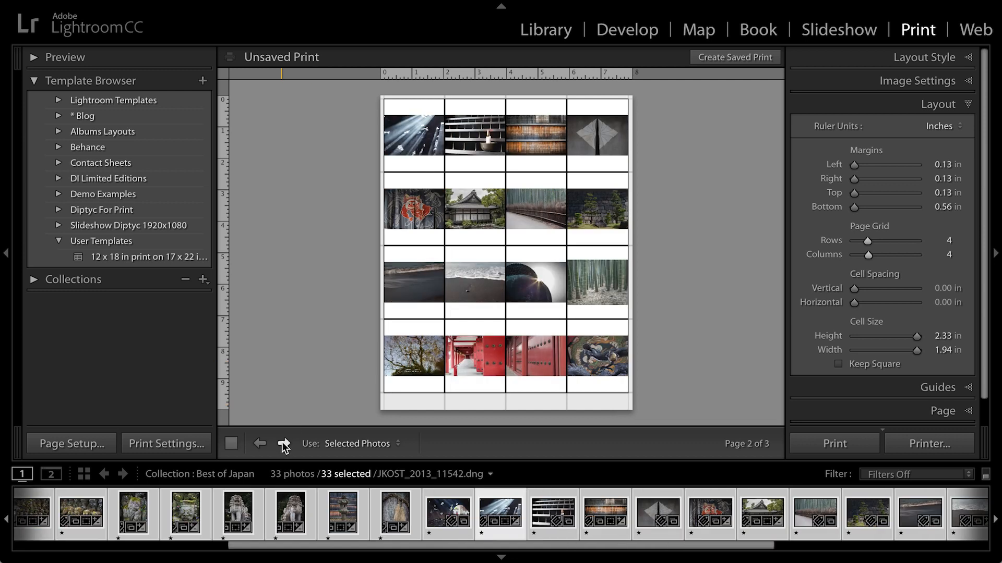
left_click(282, 443)
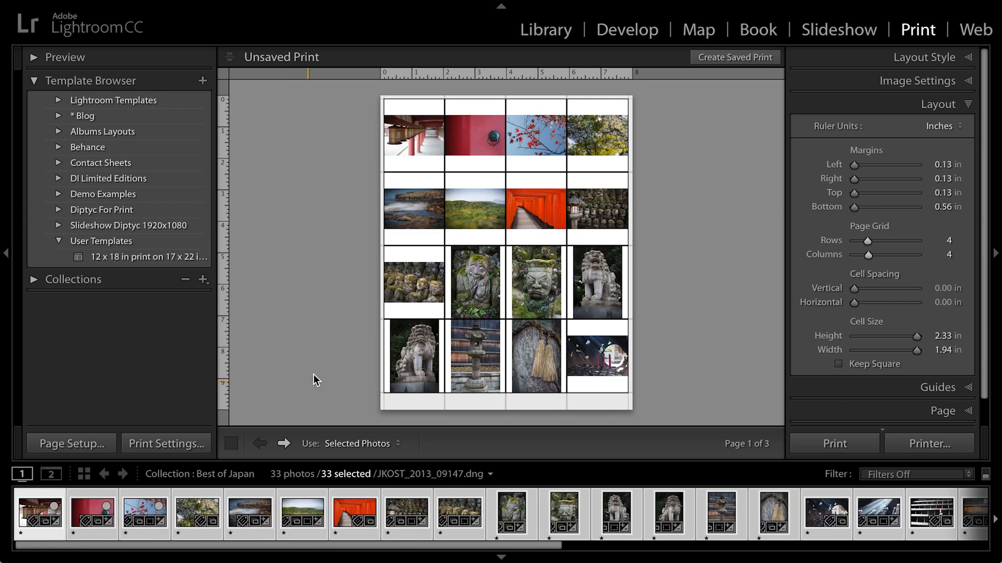
mouse_move(307, 349)
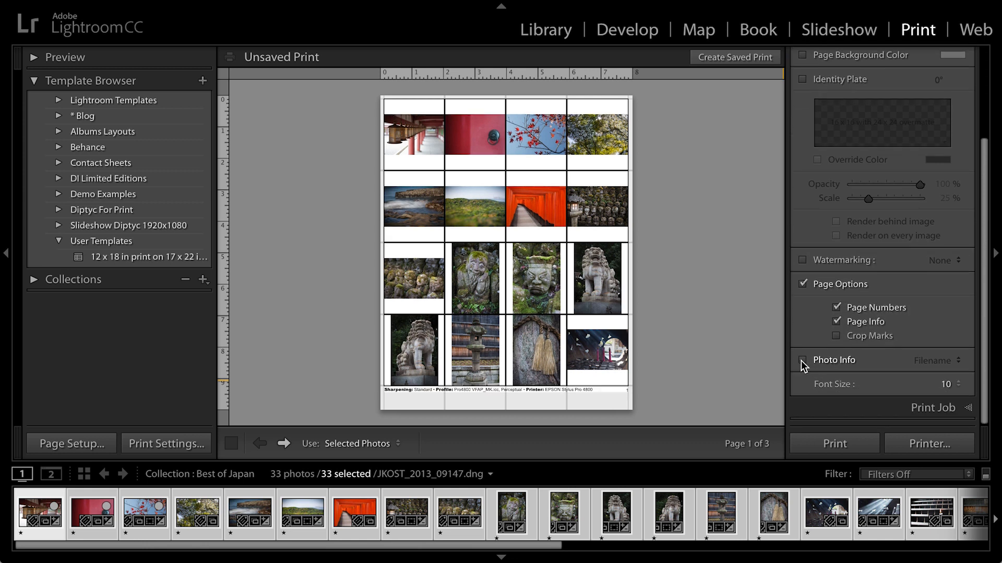
Enable Photo Info captions showing each photo's filename
left_click(939, 360)
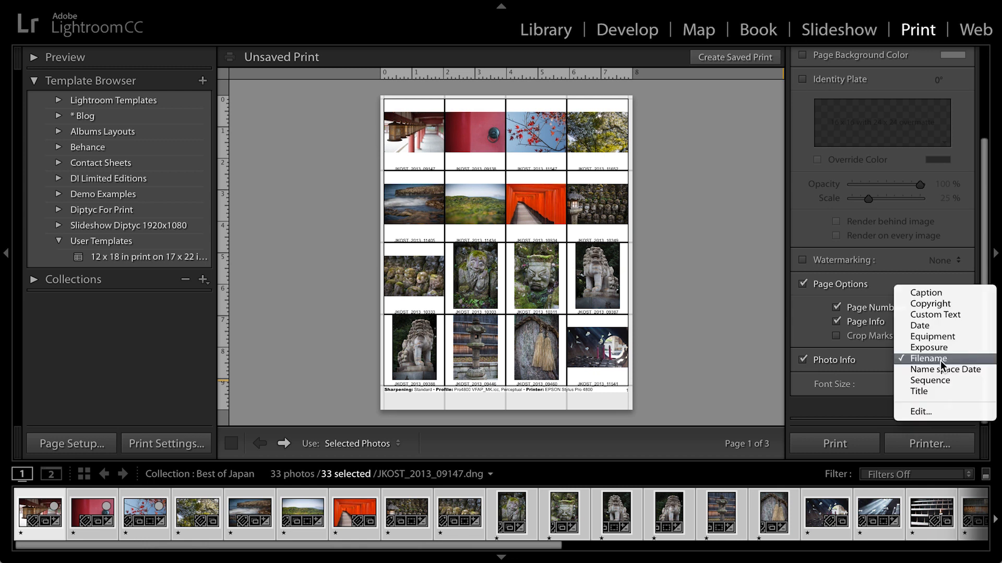
mouse_move(944, 364)
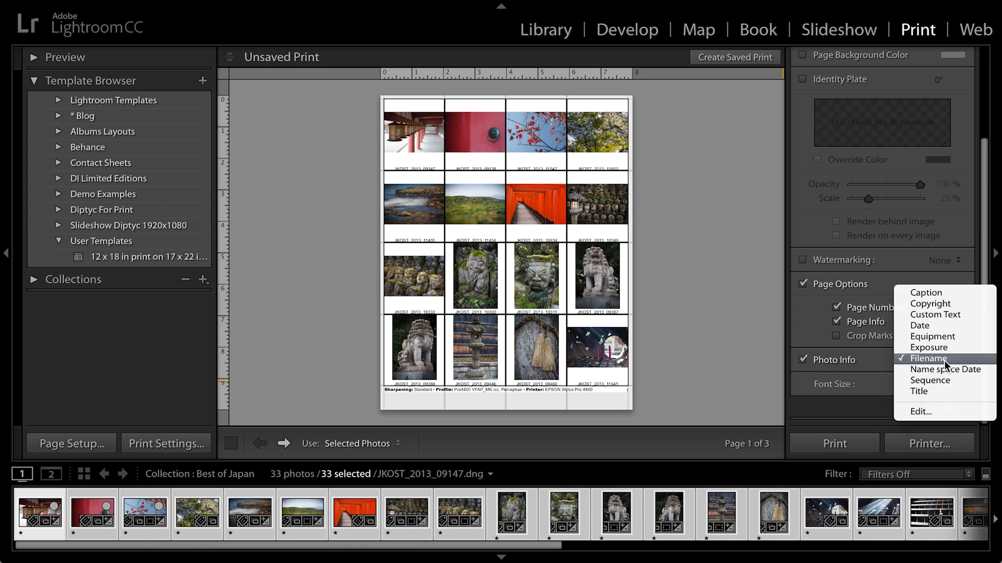
left_click(928, 358)
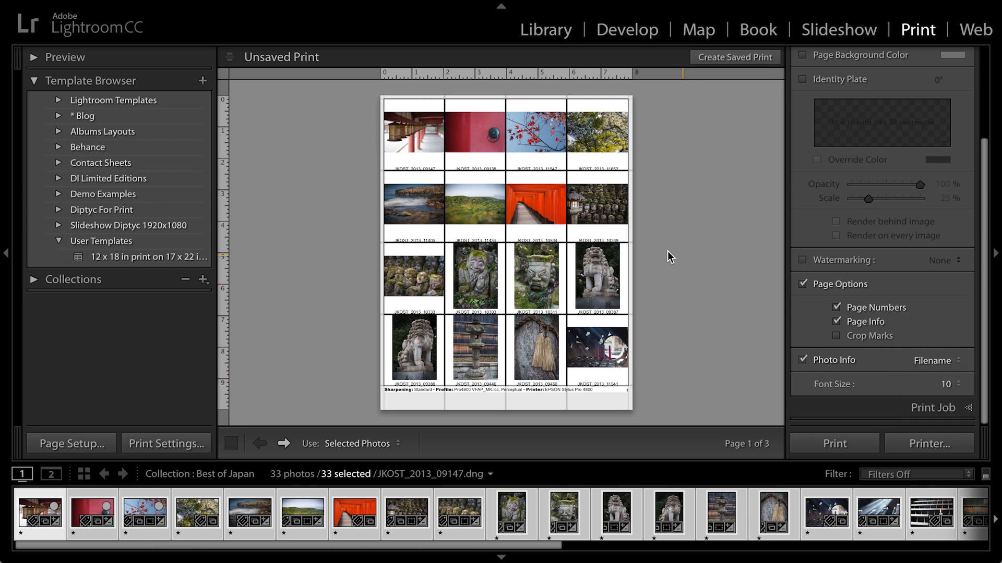
mouse_move(601, 221)
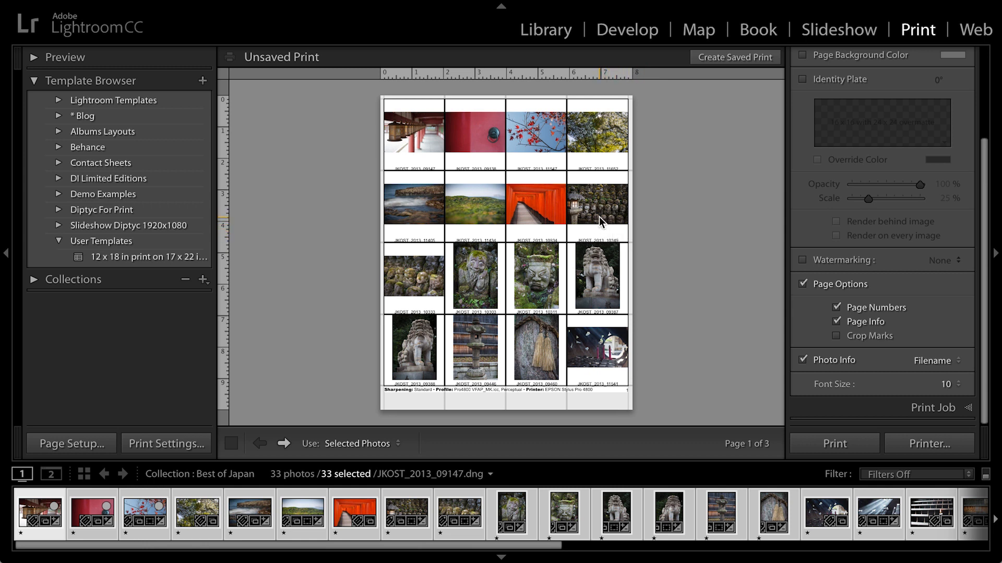
mouse_move(835, 241)
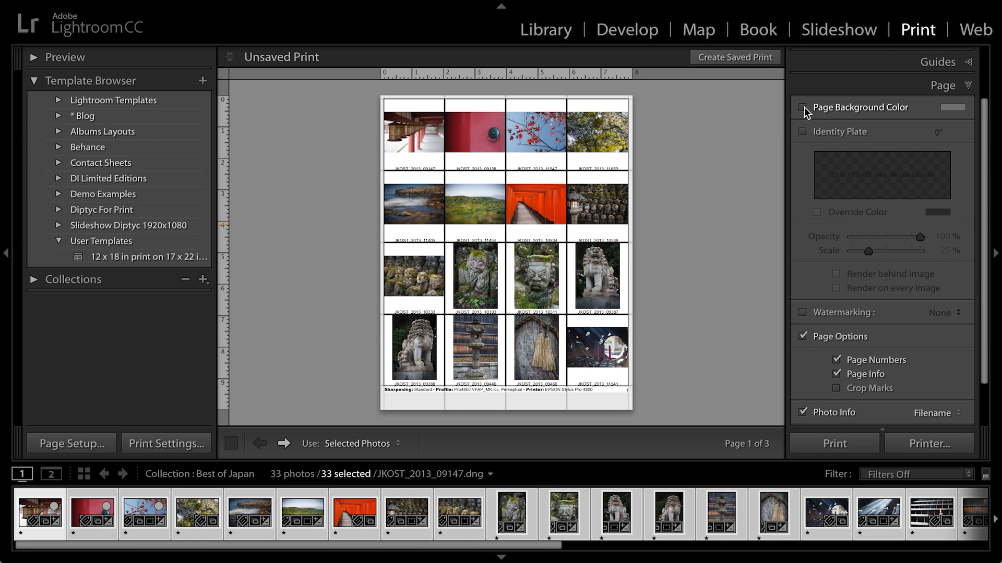
Enable Page Background Color, try black, then settle on white
left_click(804, 107)
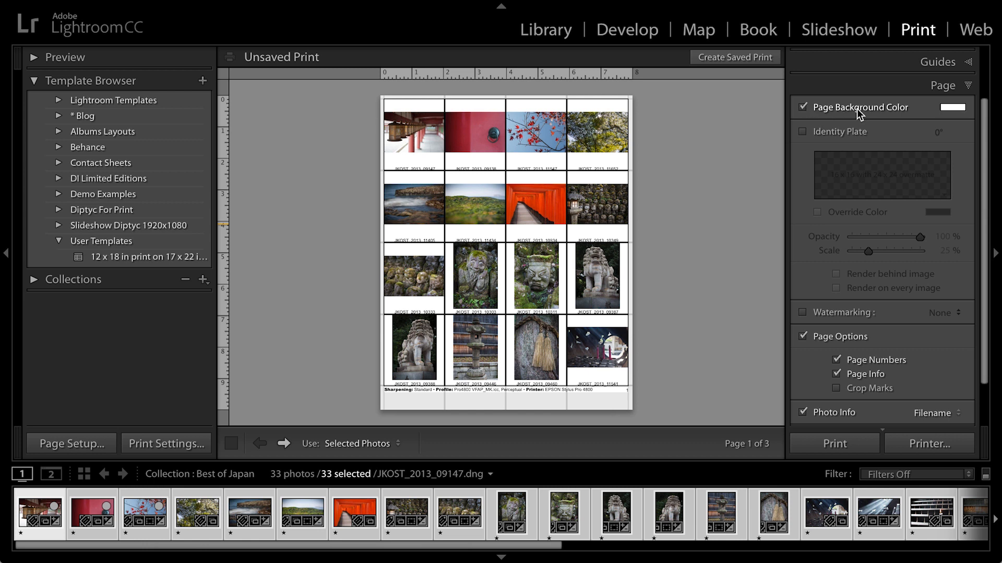
left_click(952, 107)
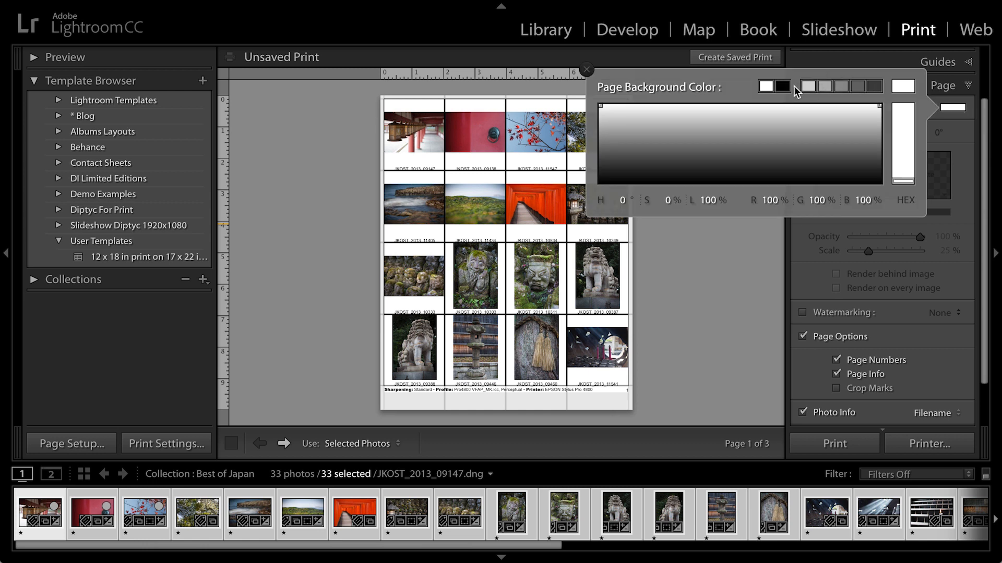
left_click(781, 87)
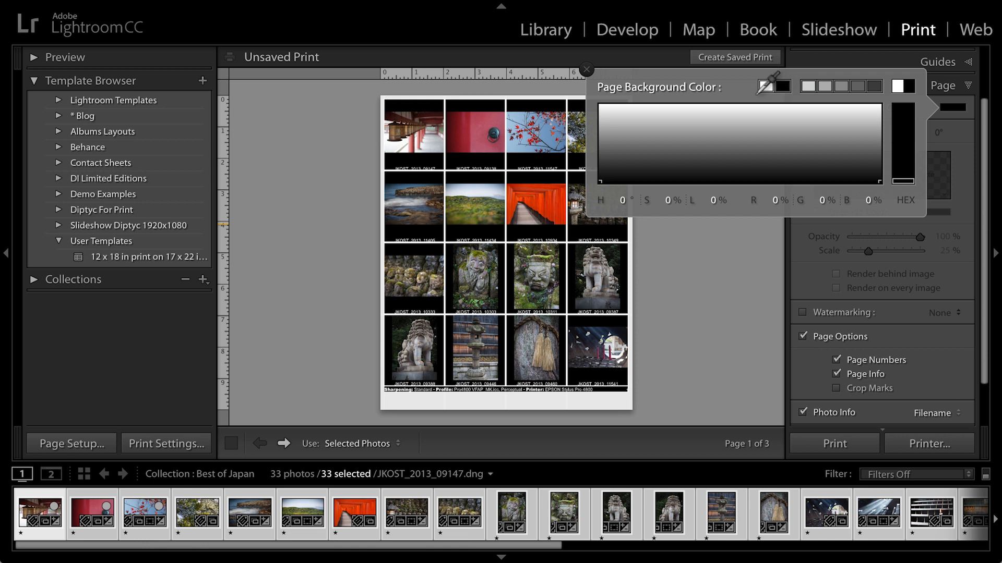
left_click(900, 86)
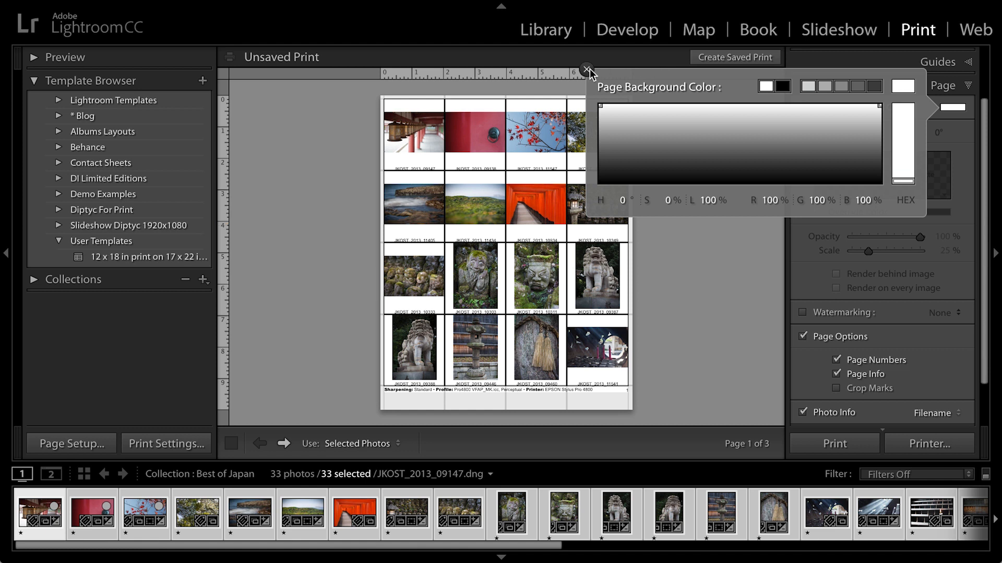
left_click(587, 67)
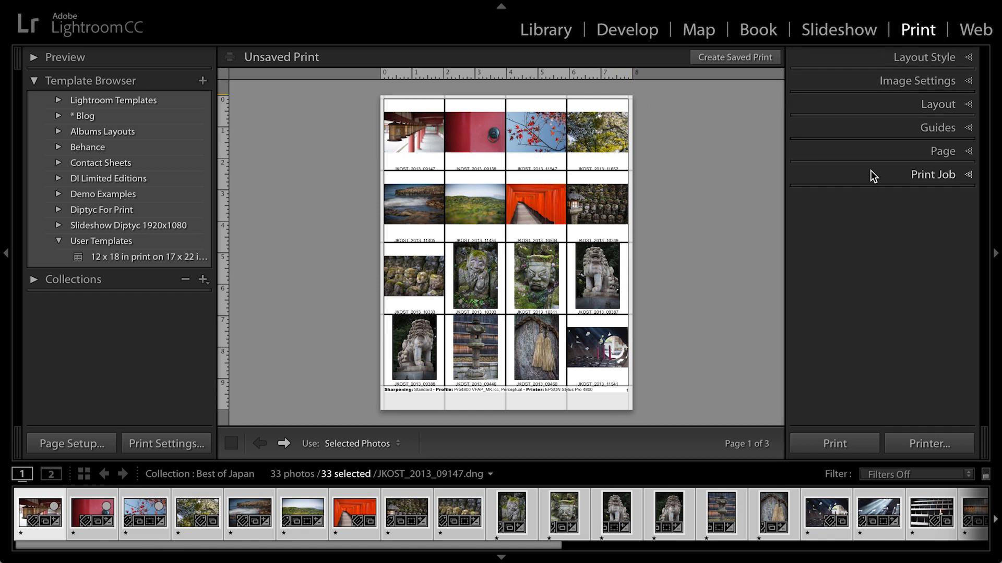
Expand the Print Job panel and list the available colour profiles
left_click(933, 174)
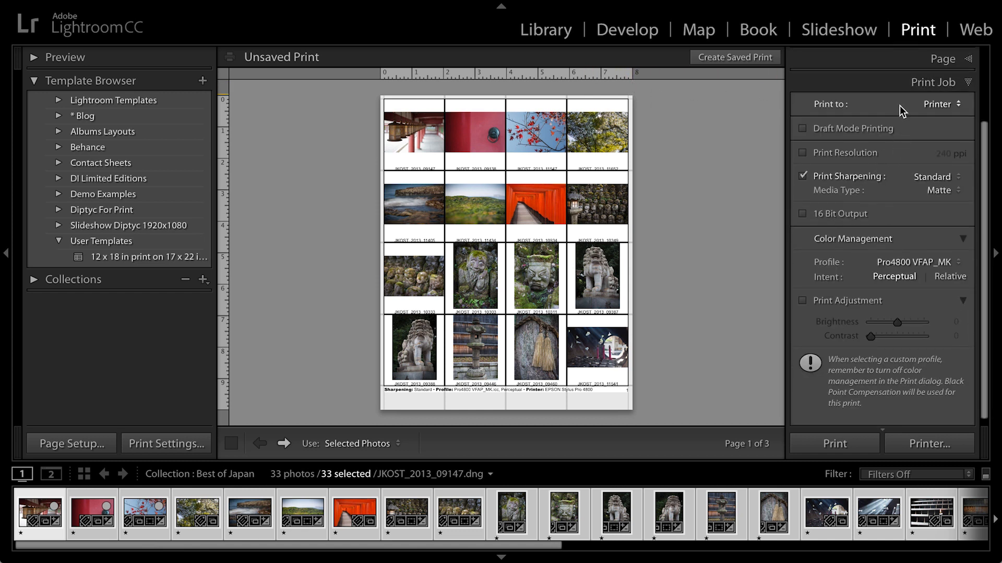
mouse_move(833, 132)
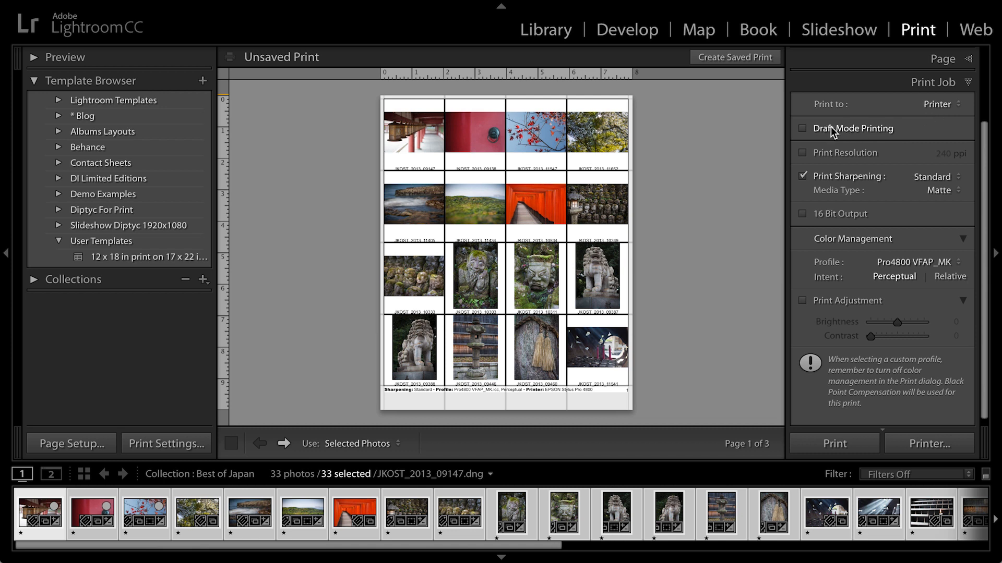
mouse_move(843, 132)
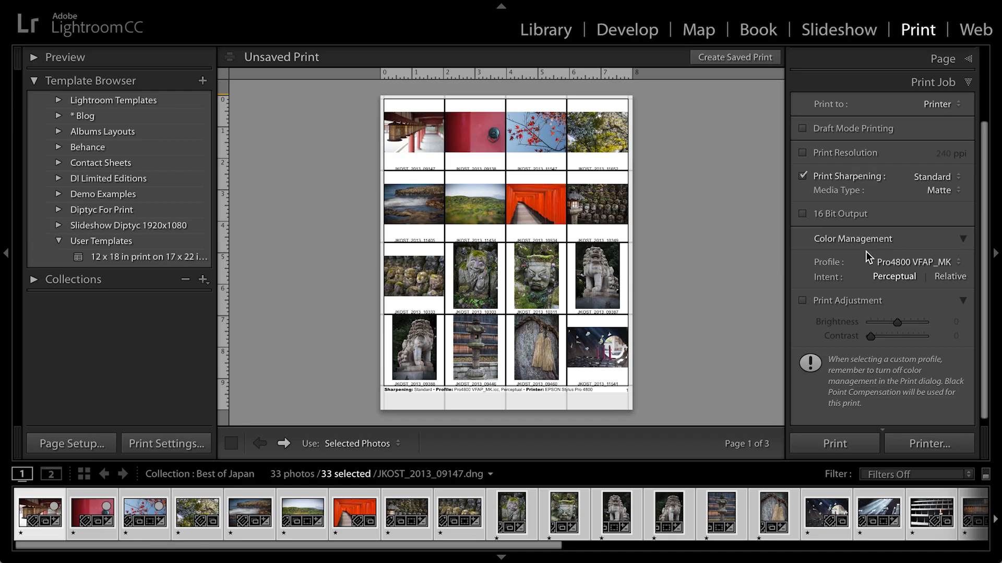
left_click(910, 262)
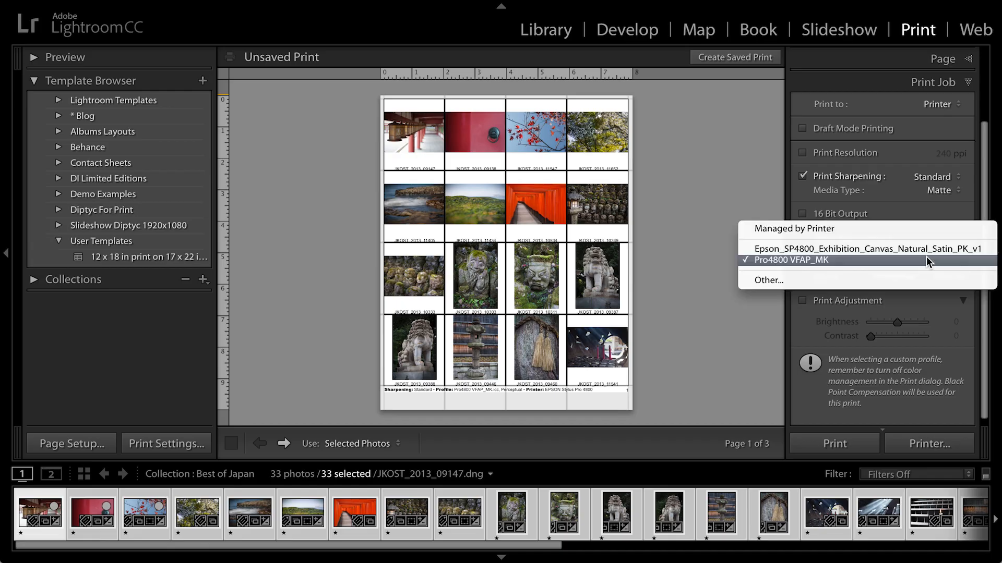
Add Pro4800 EMP_MK via Other… and select it as the print colour profile
left_click(767, 279)
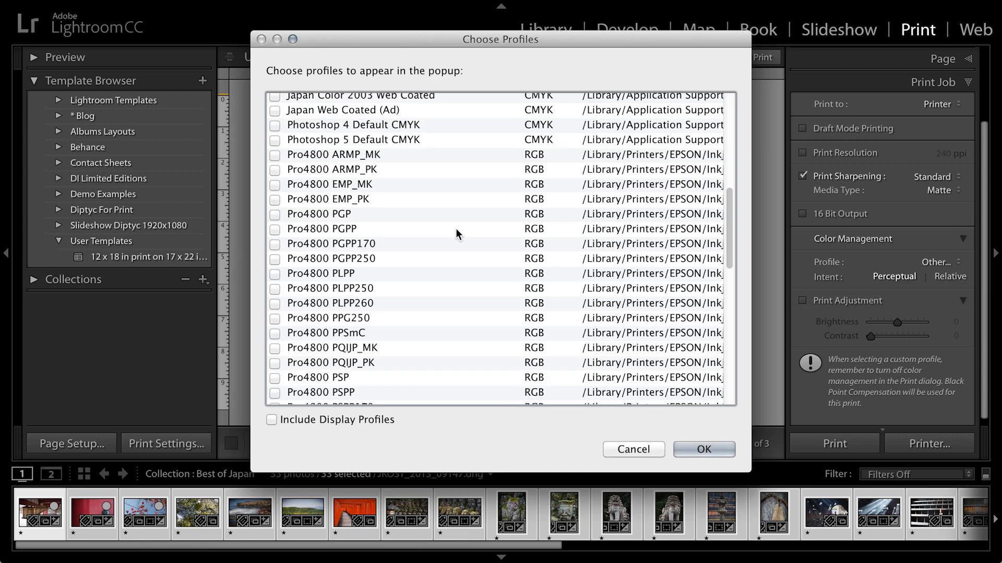
mouse_move(455, 232)
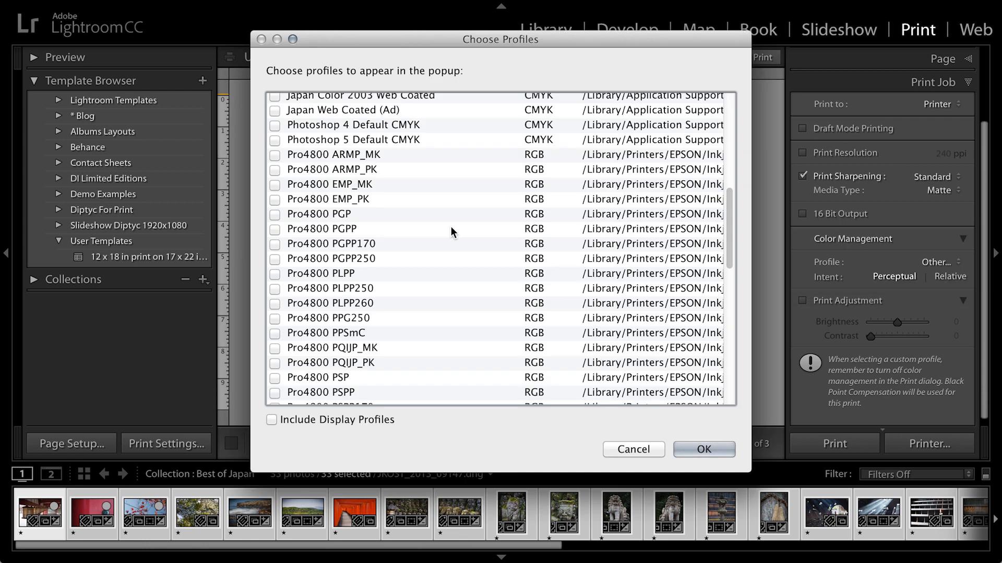
mouse_move(284, 185)
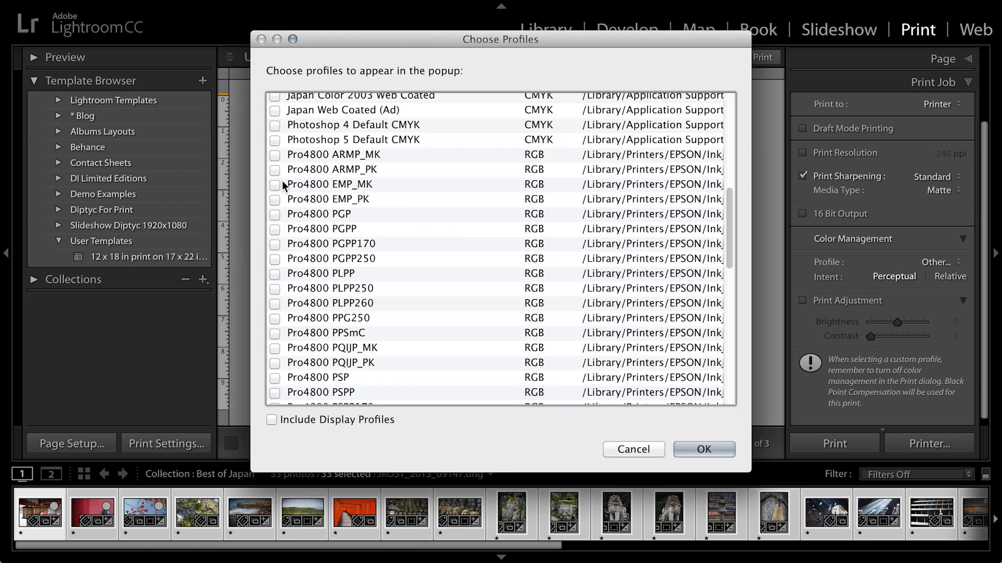
left_click(275, 188)
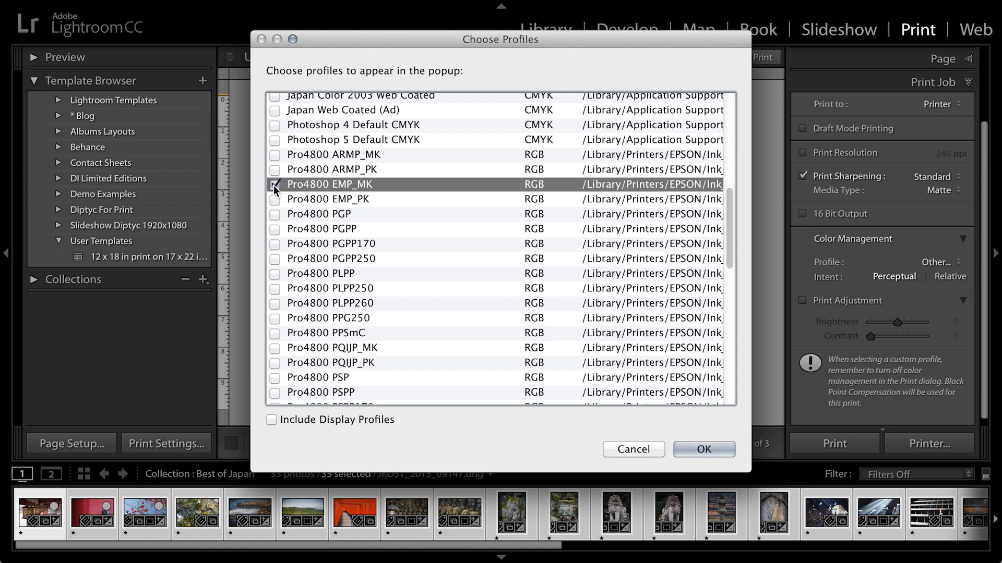
left_click(275, 183)
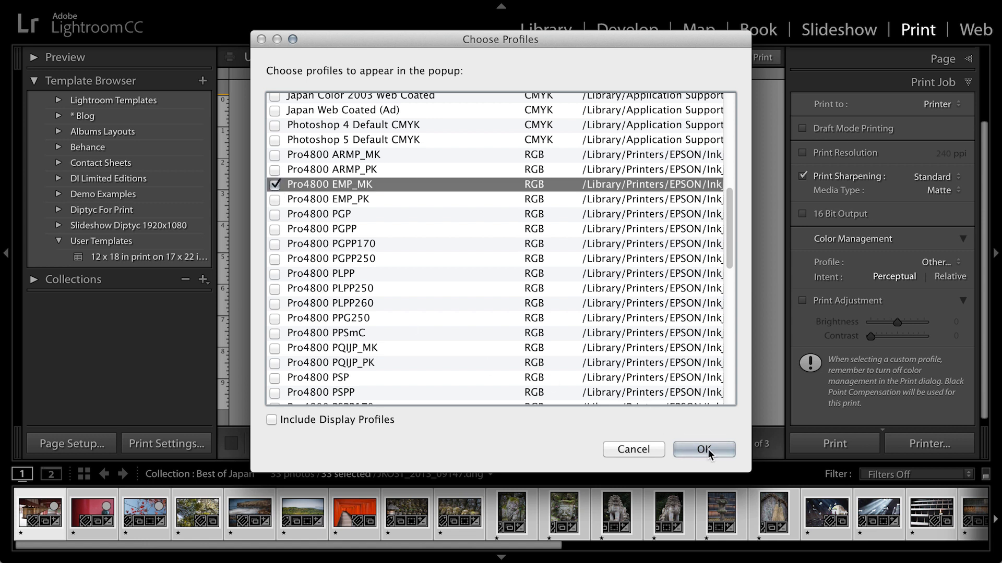
left_click(704, 448)
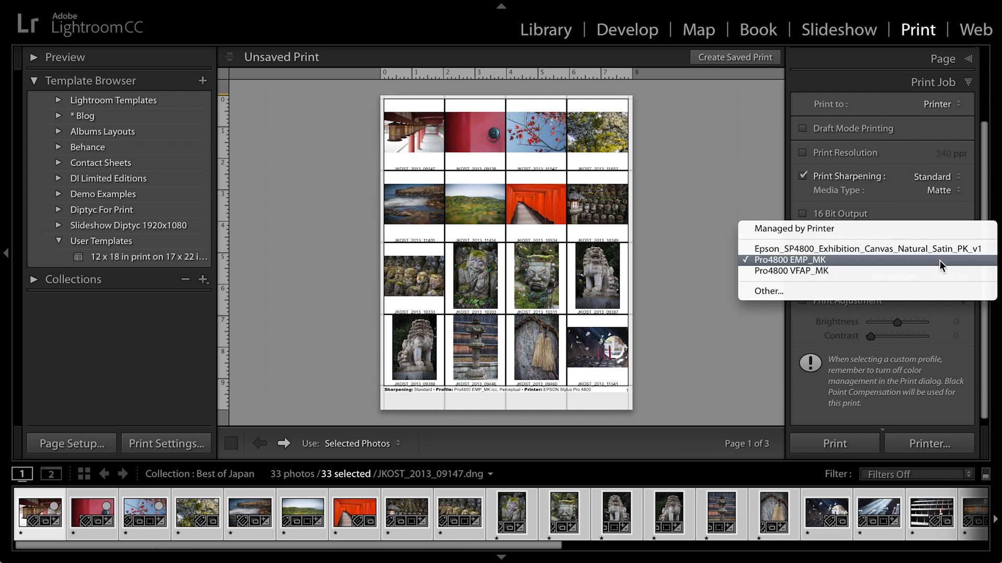
left_click(790, 260)
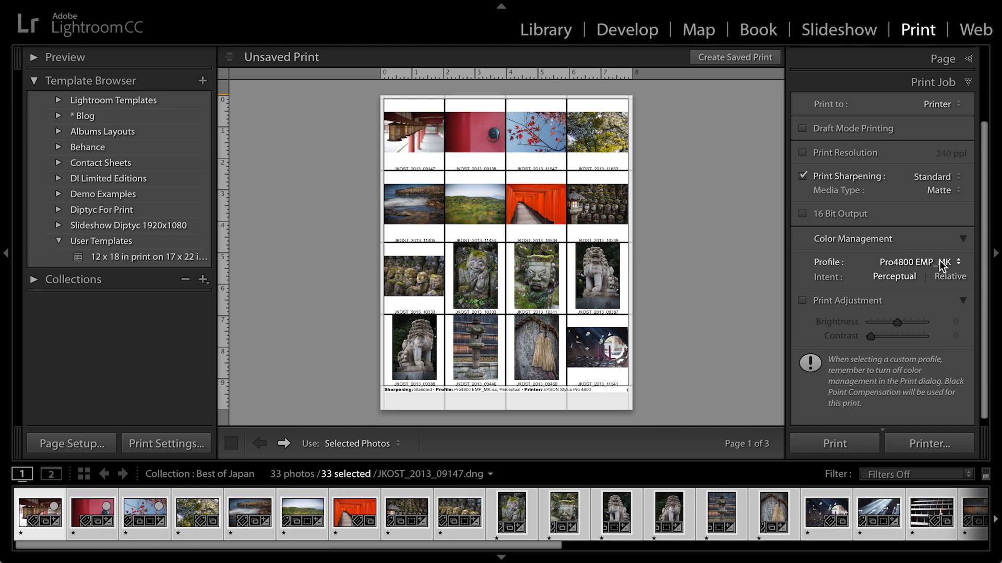
mouse_move(676, 181)
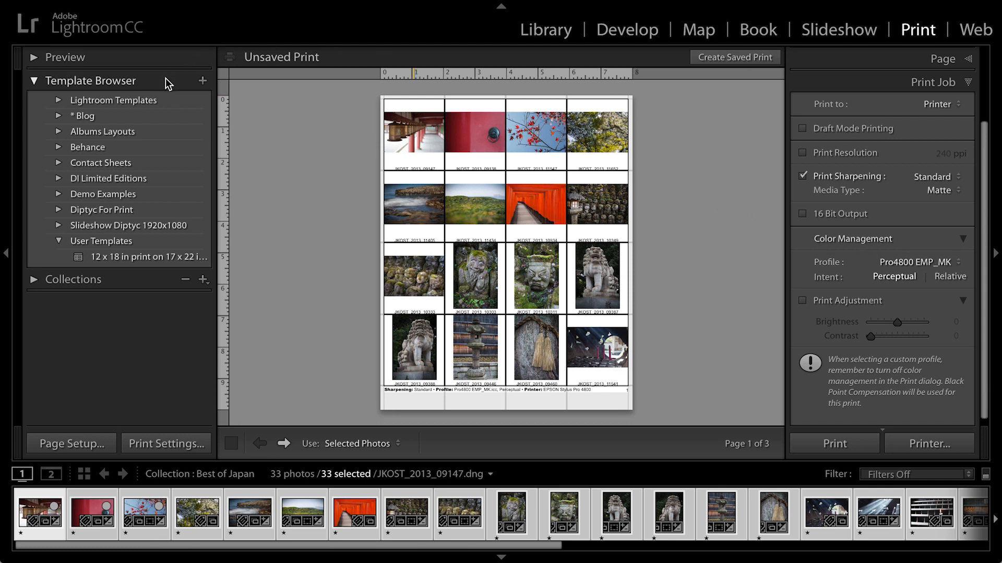
Create a user template named 'Contact Sheet 8 x 10 4x4image' in User Templates
left_click(204, 80)
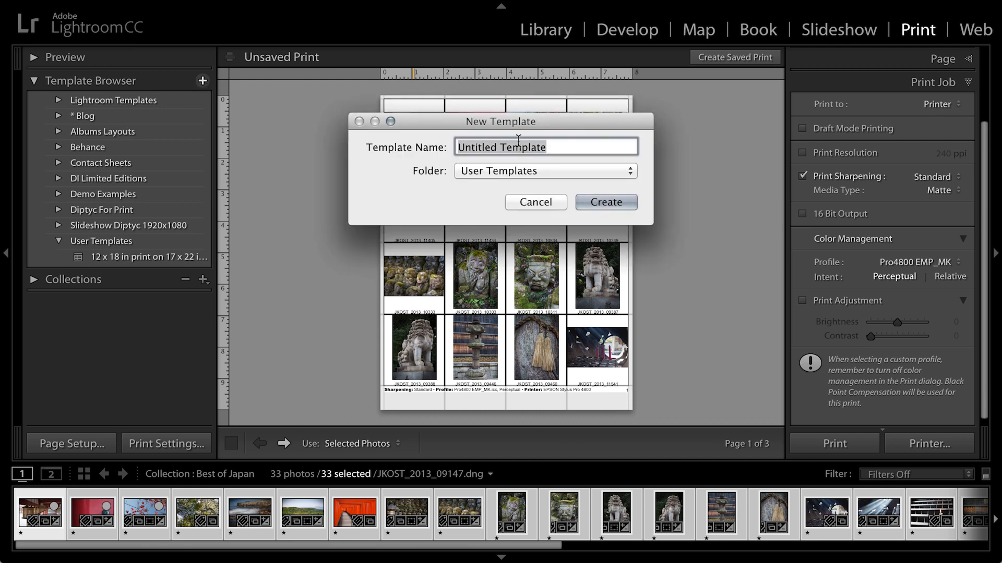
type("Contact Sheet 8 x")
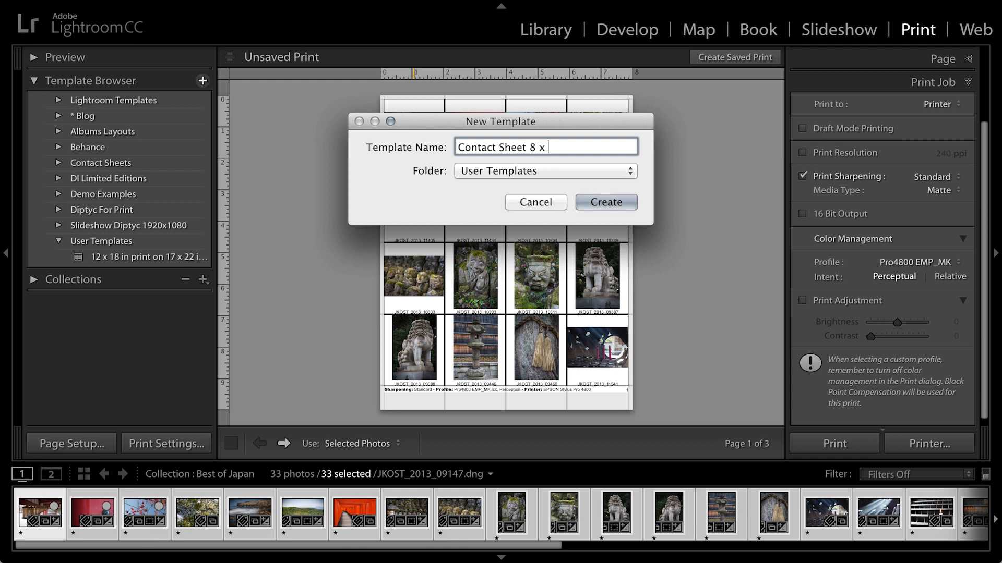
type("10")
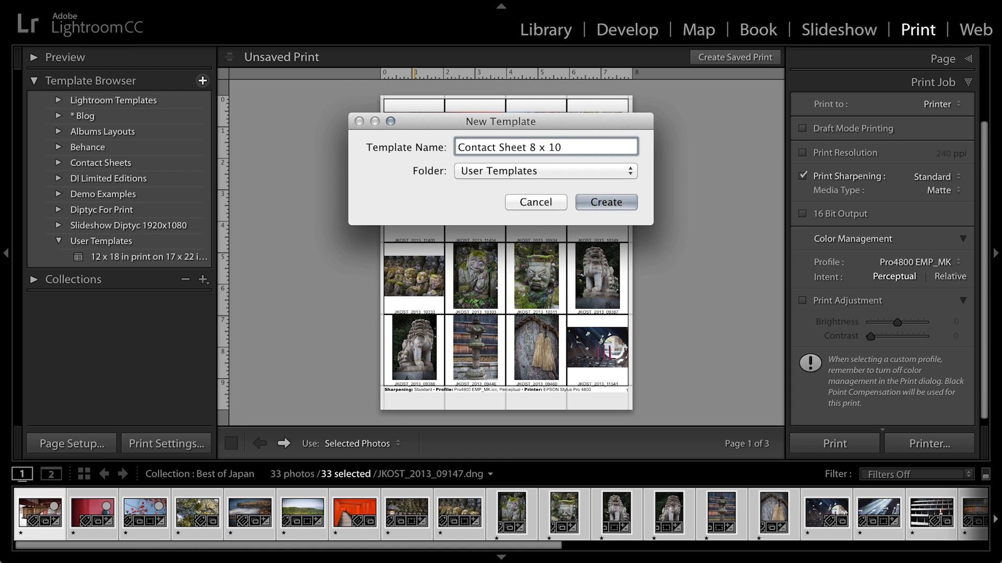
type("4x4")
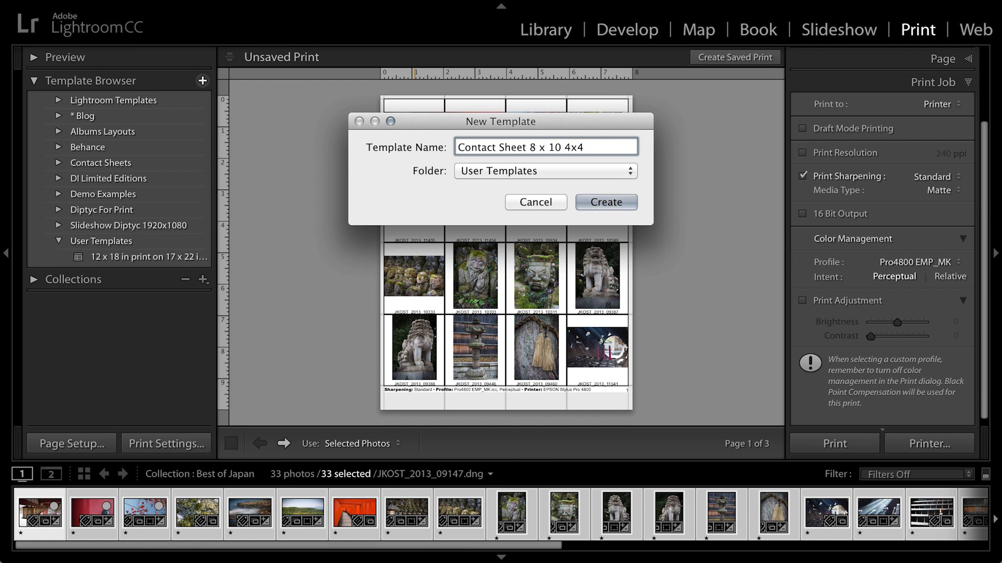
type("image")
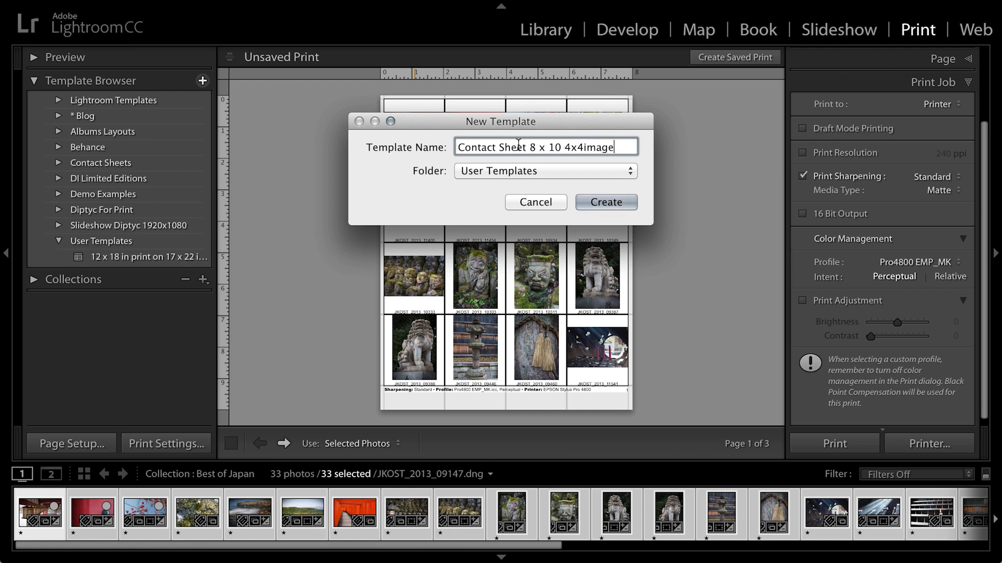
left_click(604, 201)
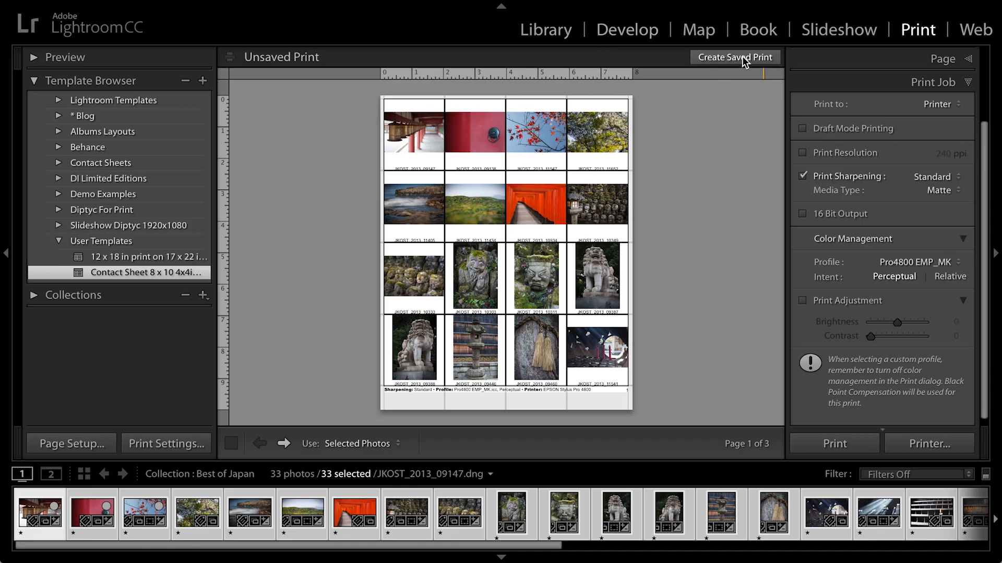
mouse_move(734, 305)
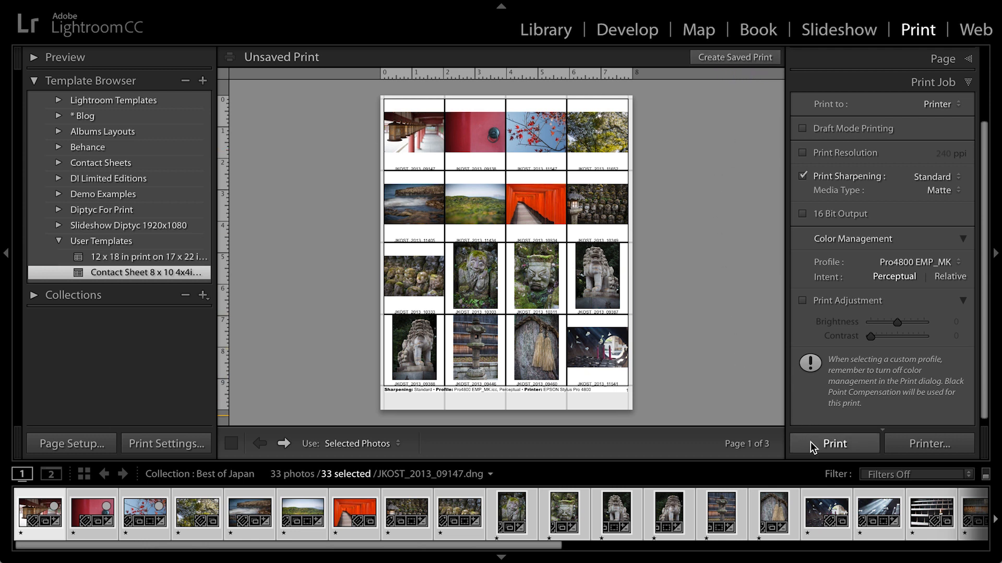
mouse_move(906, 446)
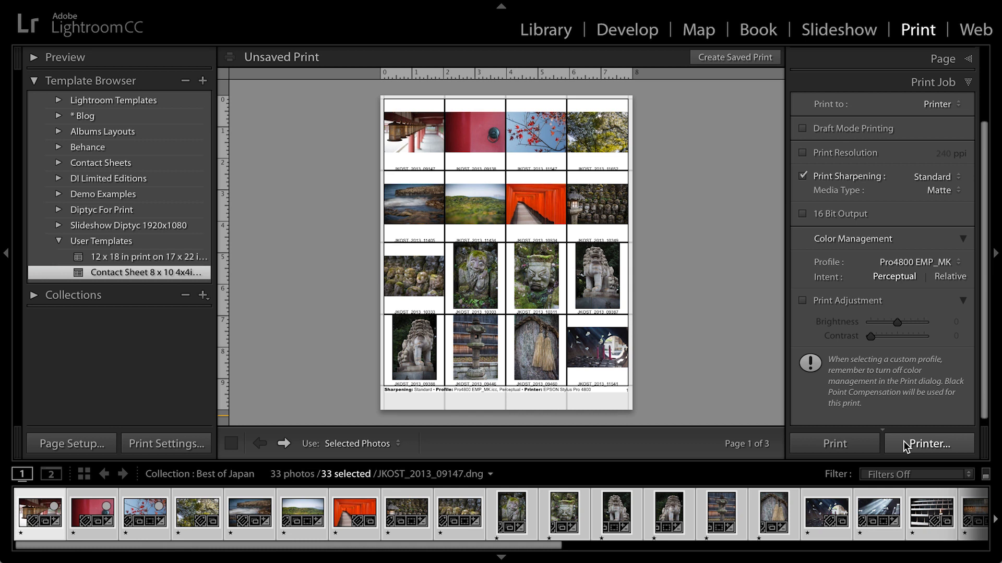
mouse_move(912, 448)
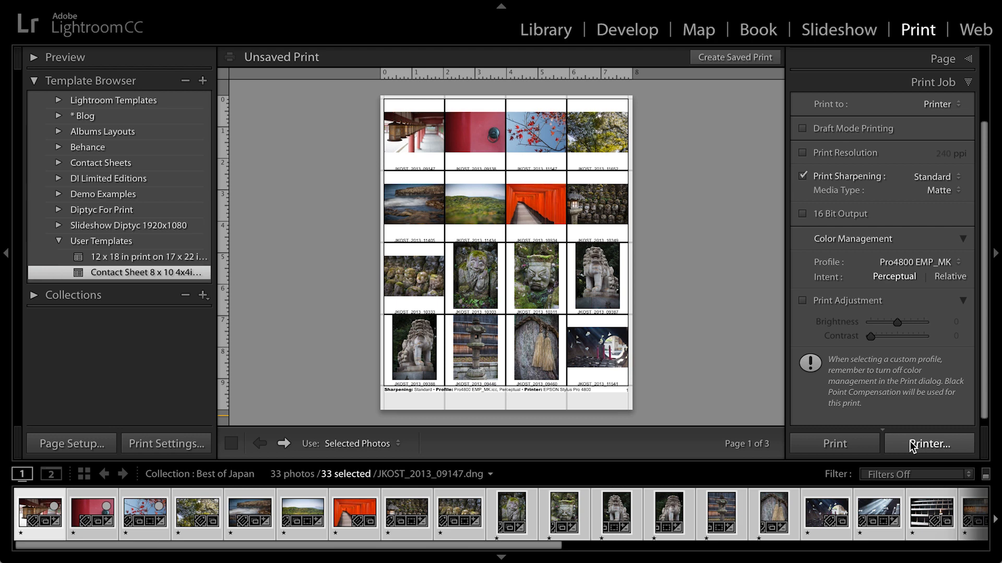